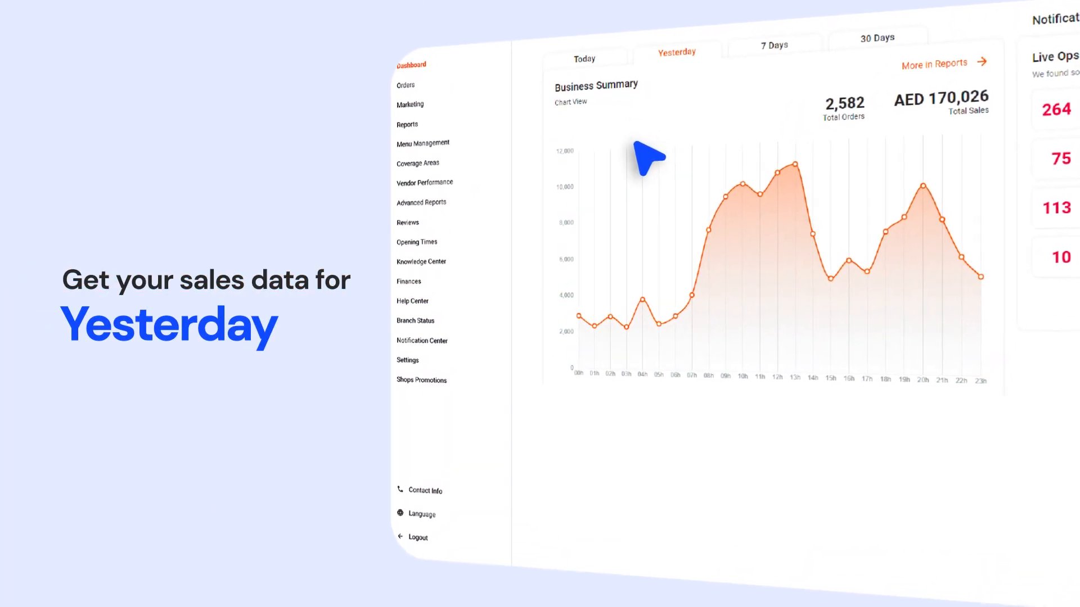
- Show the 30-day business summary as a sales chart: 83,927 orders, AED 4,940,478 total sales
{"action": "left_click", "coordinate": [772, 66]}
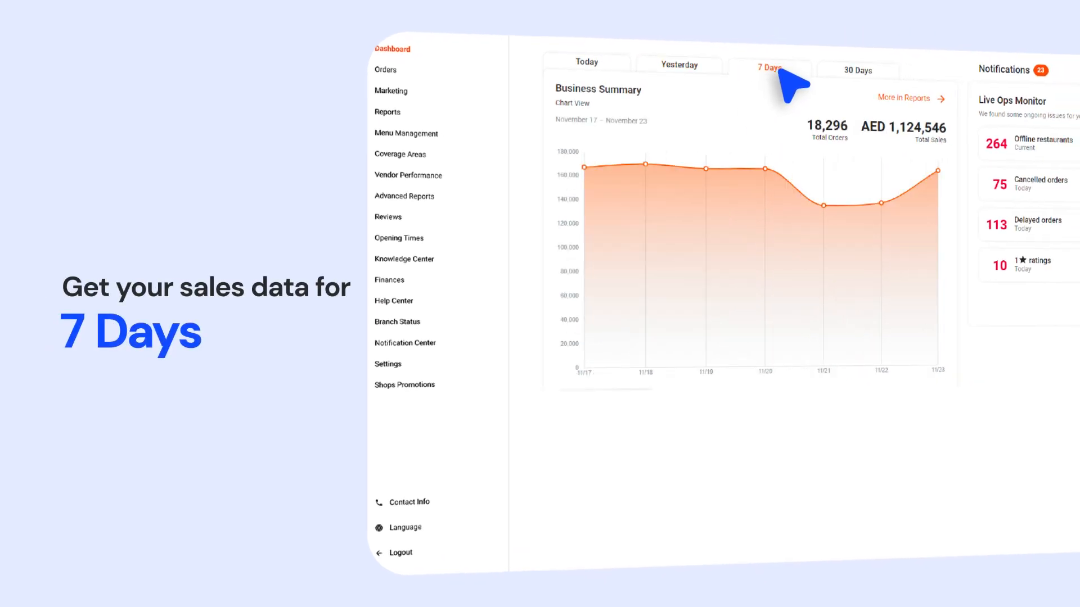
{"action": "left_click", "coordinate": [857, 69]}
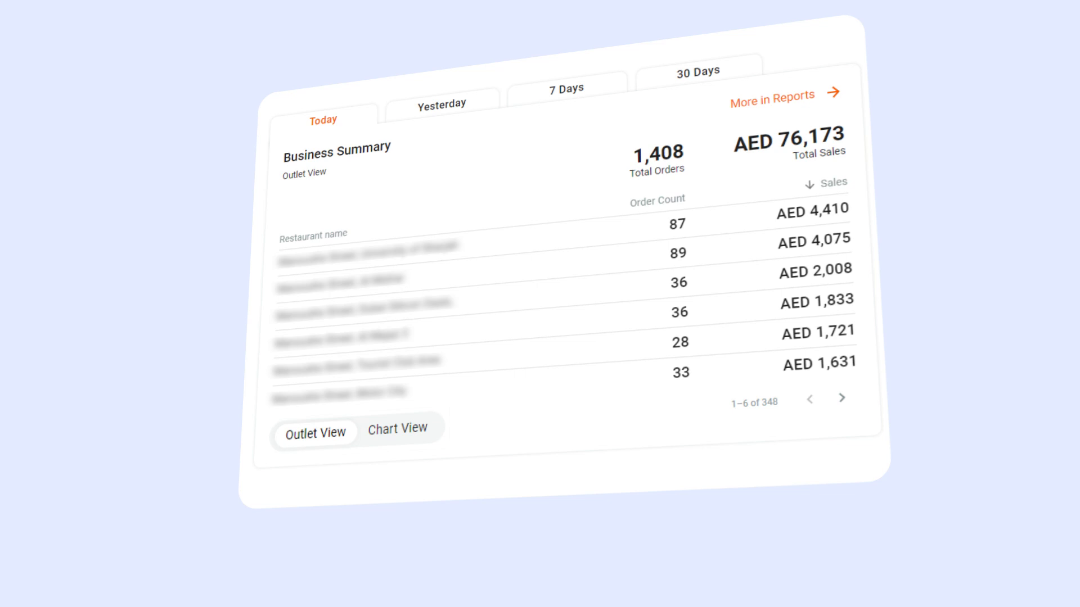
{"action": "left_click", "coordinate": [440, 105]}
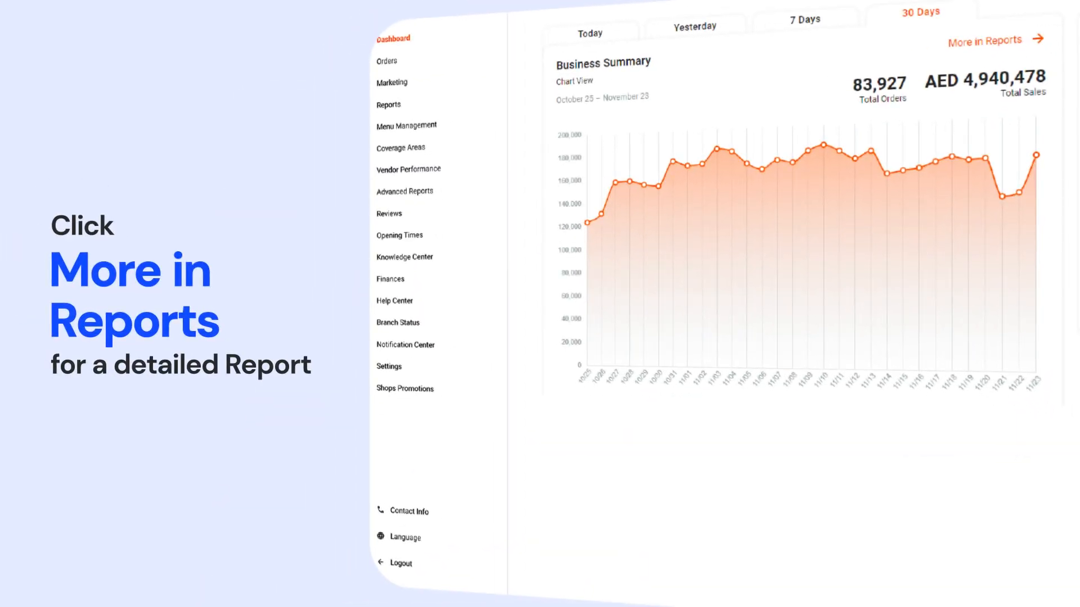
- Return to the dashboard and open the detailed sales report beside the Live Ops Monitor
{"action": "left_click", "coordinate": [986, 41]}
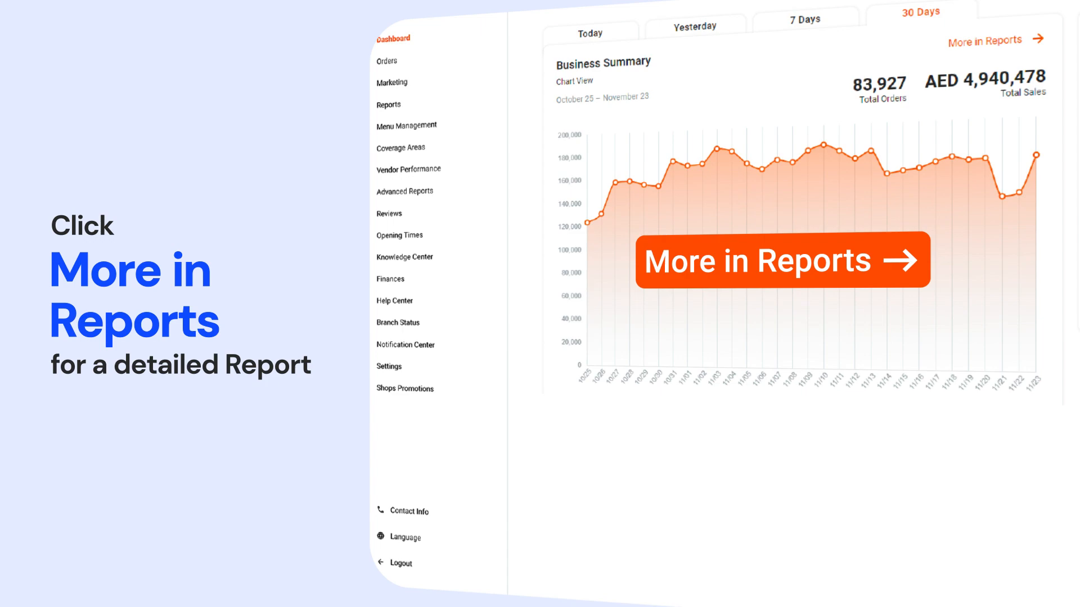
{"action": "left_click", "coordinate": [782, 260]}
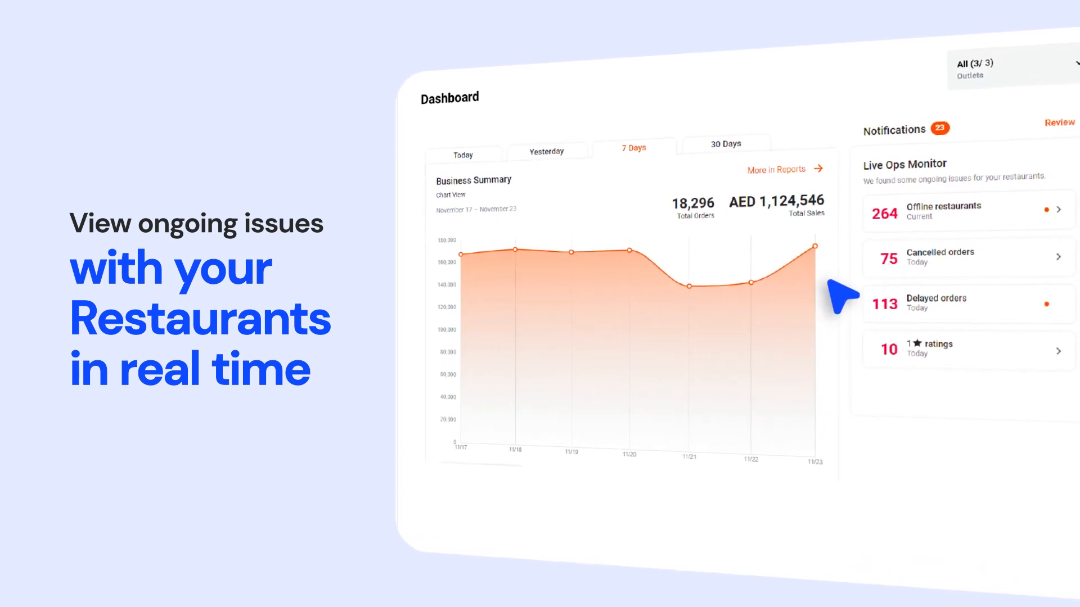
{"action": "left_click", "coordinate": [963, 211]}
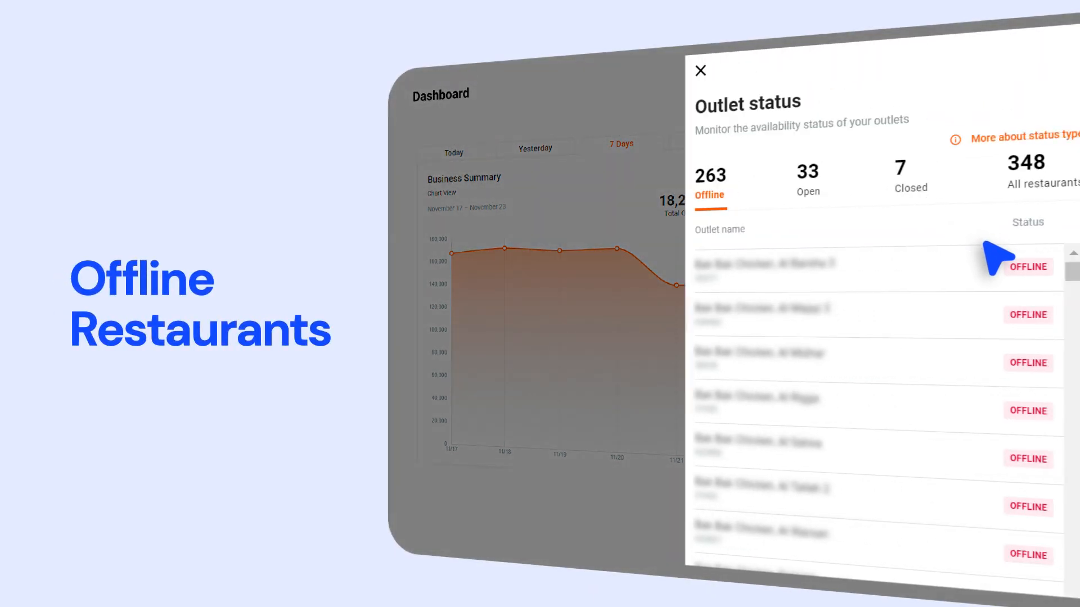
{"action": "mouse_move", "coordinate": [1002, 317]}
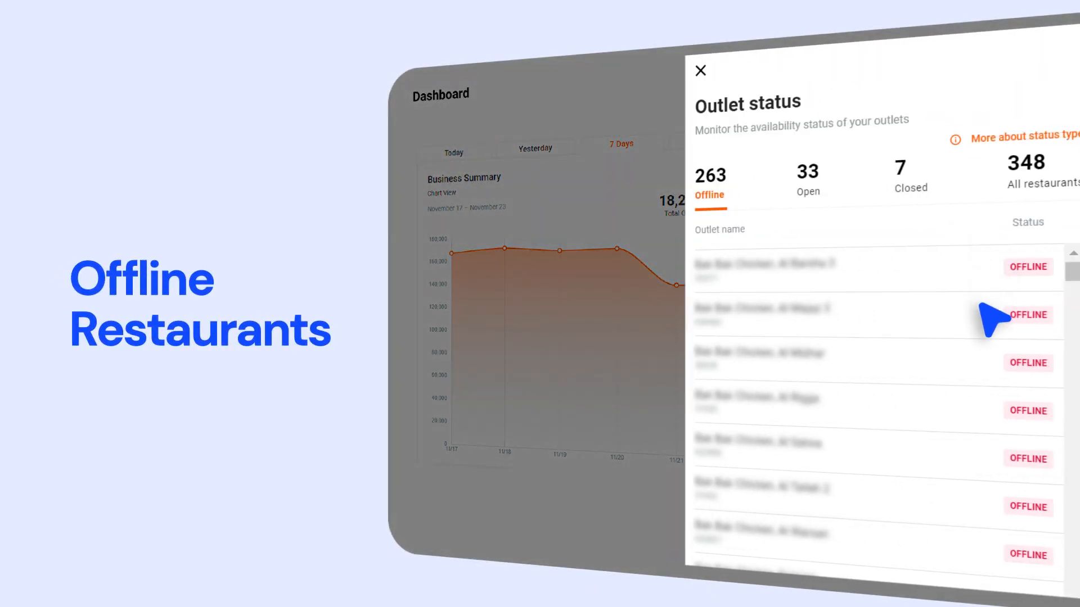
{"action": "mouse_move", "coordinate": [992, 383]}
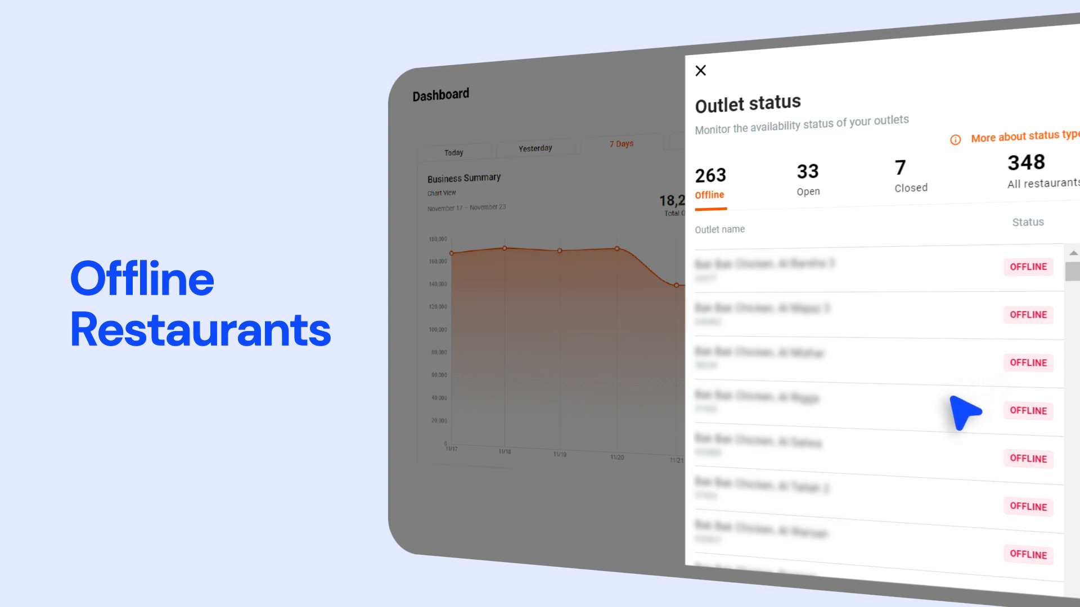
{"action": "mouse_move", "coordinate": [926, 405]}
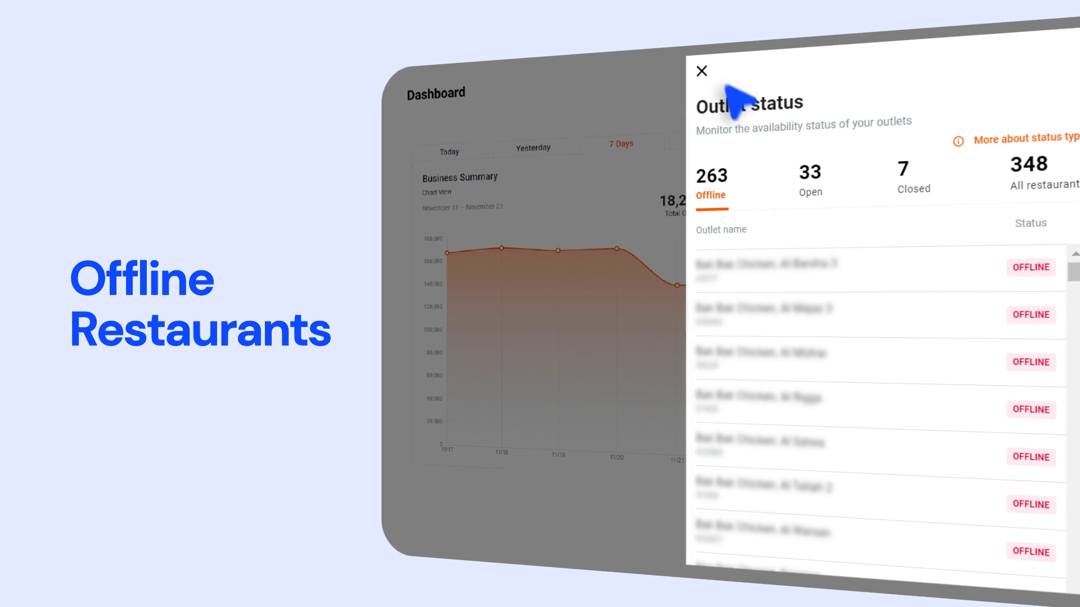
{"action": "left_click", "coordinate": [702, 70]}
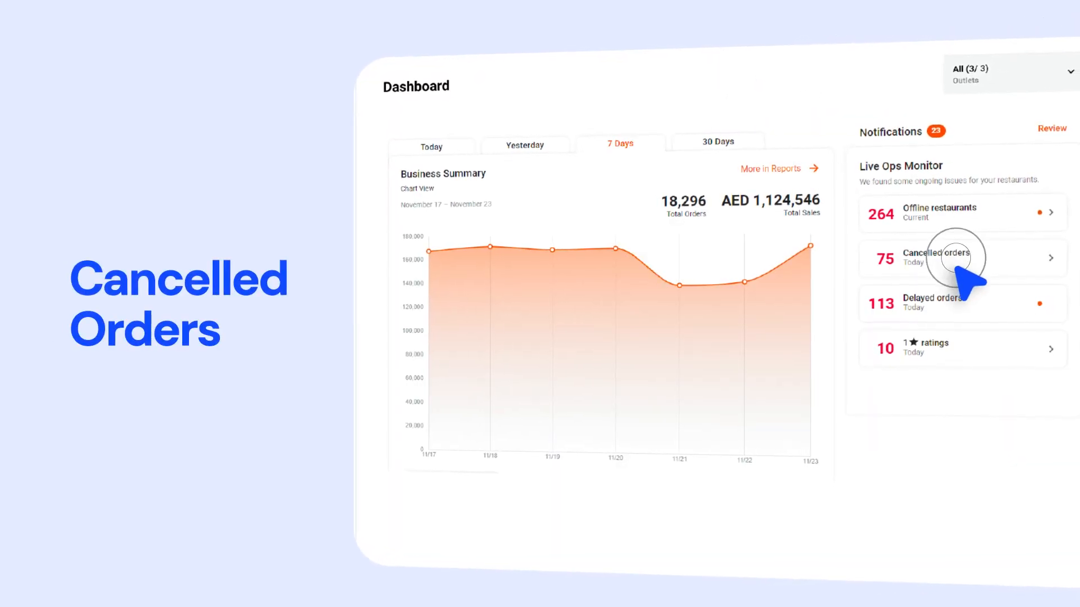
{"action": "left_click", "coordinate": [960, 259]}
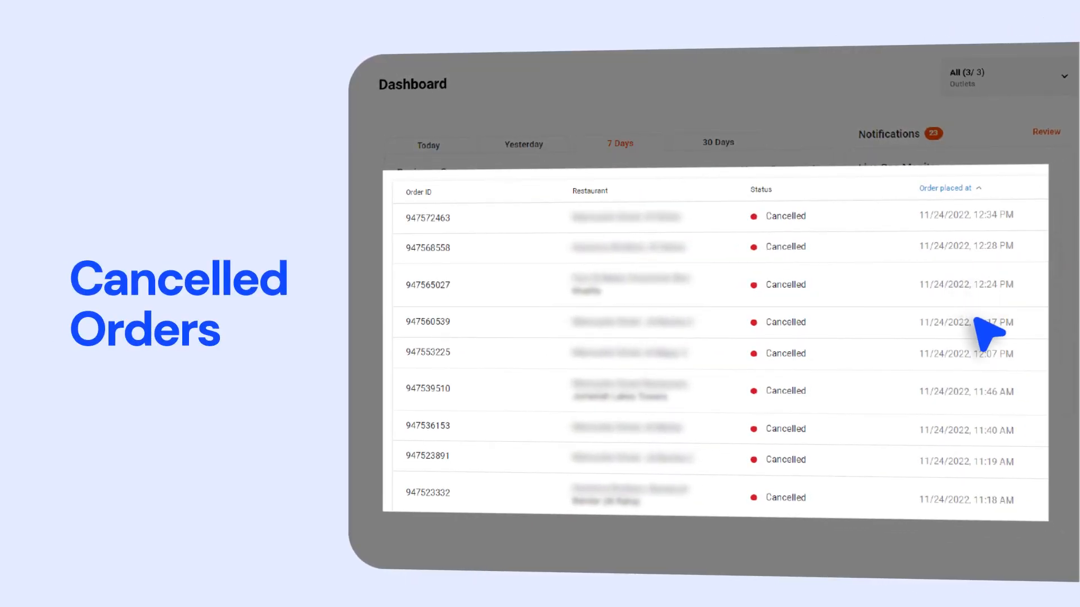
{"action": "mouse_move", "coordinate": [1012, 340]}
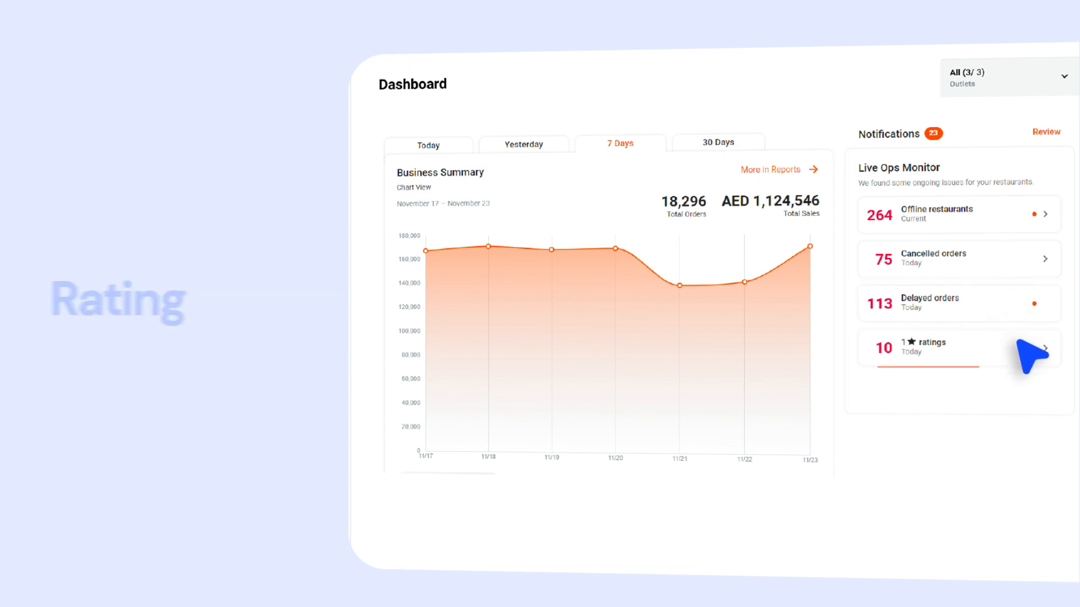
- Show today's 10 one-star ratings from the Live Ops Monitor
{"action": "left_click", "coordinate": [957, 348]}
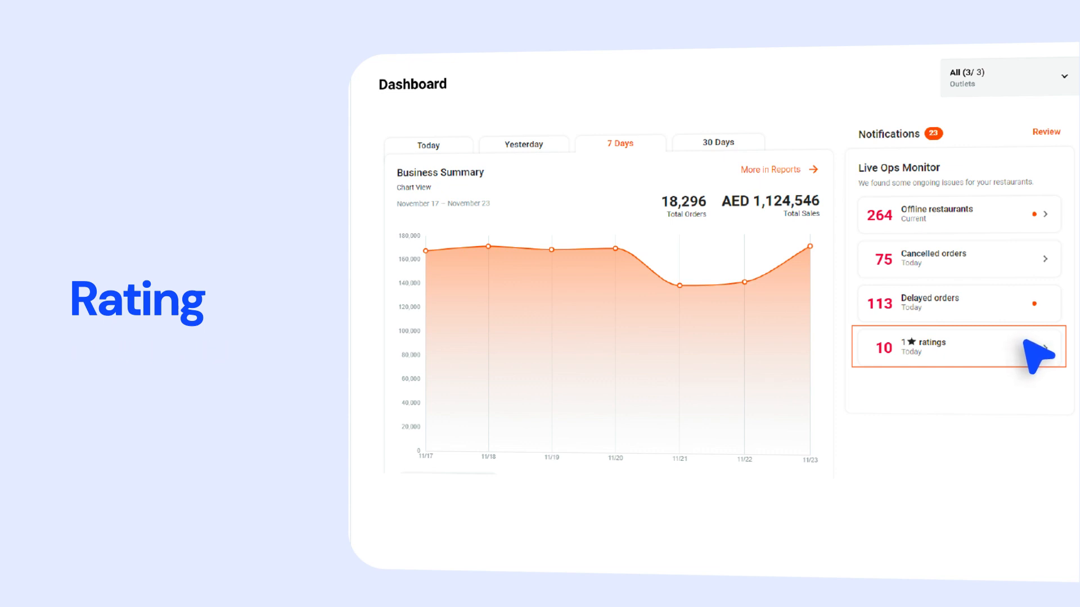
{"action": "mouse_move", "coordinate": [1036, 352]}
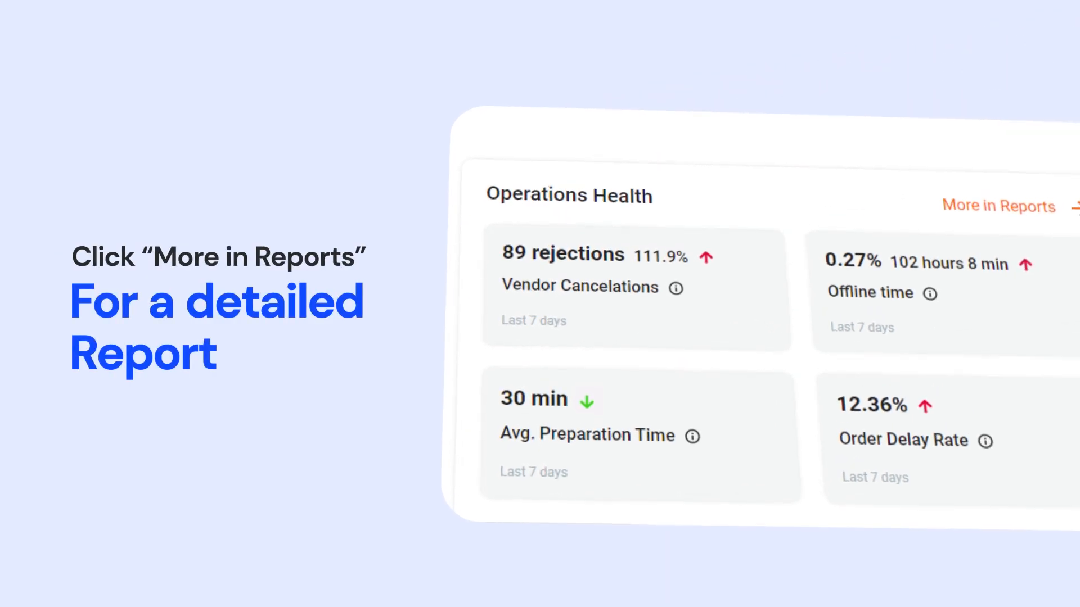
- Open the detailed Operations Health report on rejections, offline time, prep time and delays
{"action": "left_click", "coordinate": [998, 207]}
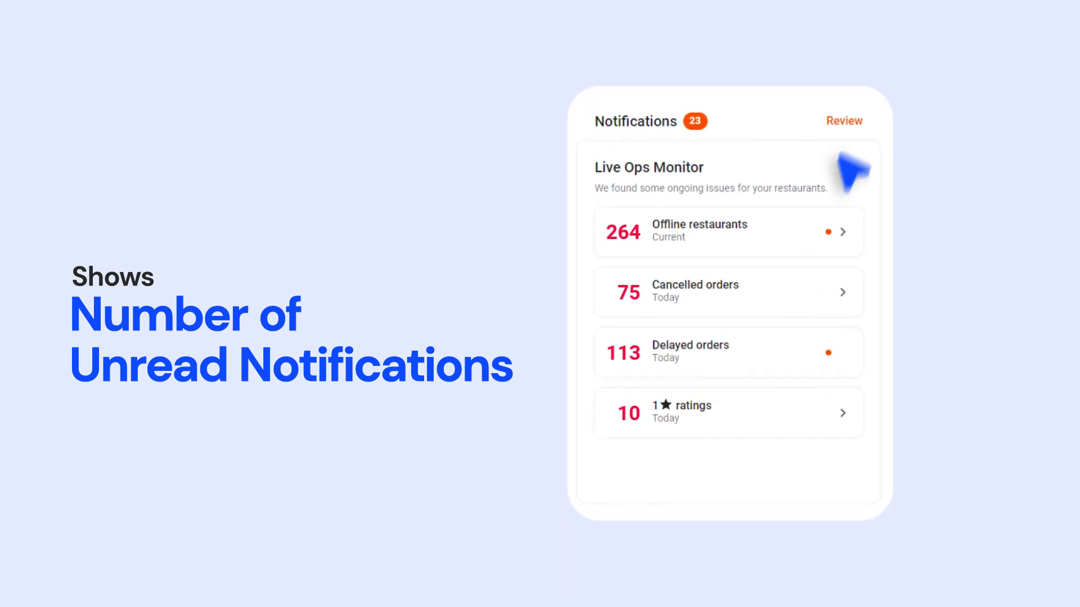
- Review the 34 unread notifications, scrolling through menu strength and Knowledge Center tips
{"action": "left_click", "coordinate": [842, 121]}
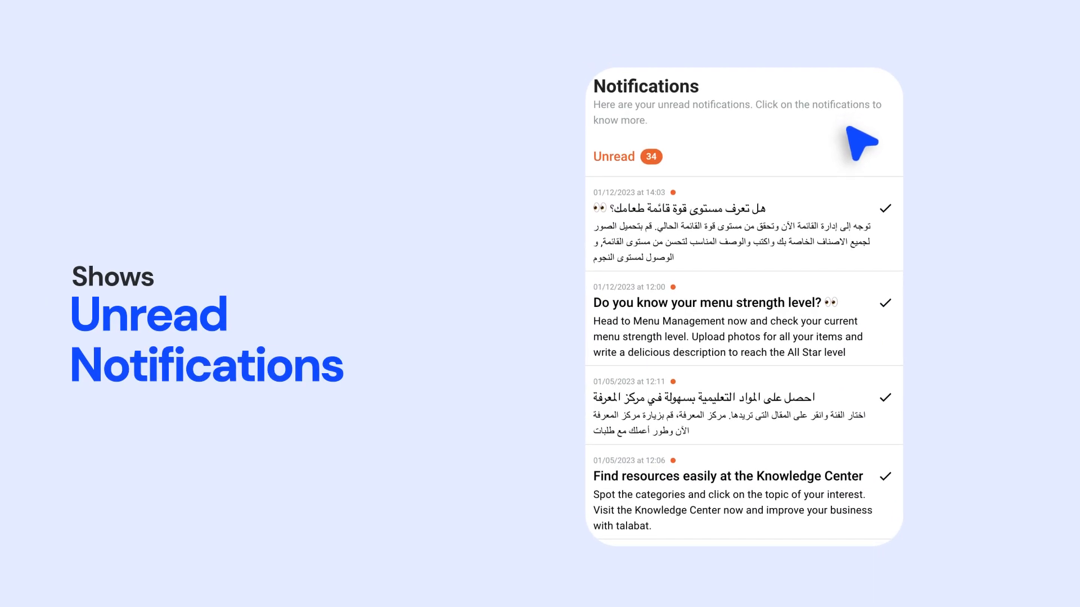
{"action": "scroll", "scroll_direction": "down", "scroll_amount": 3}
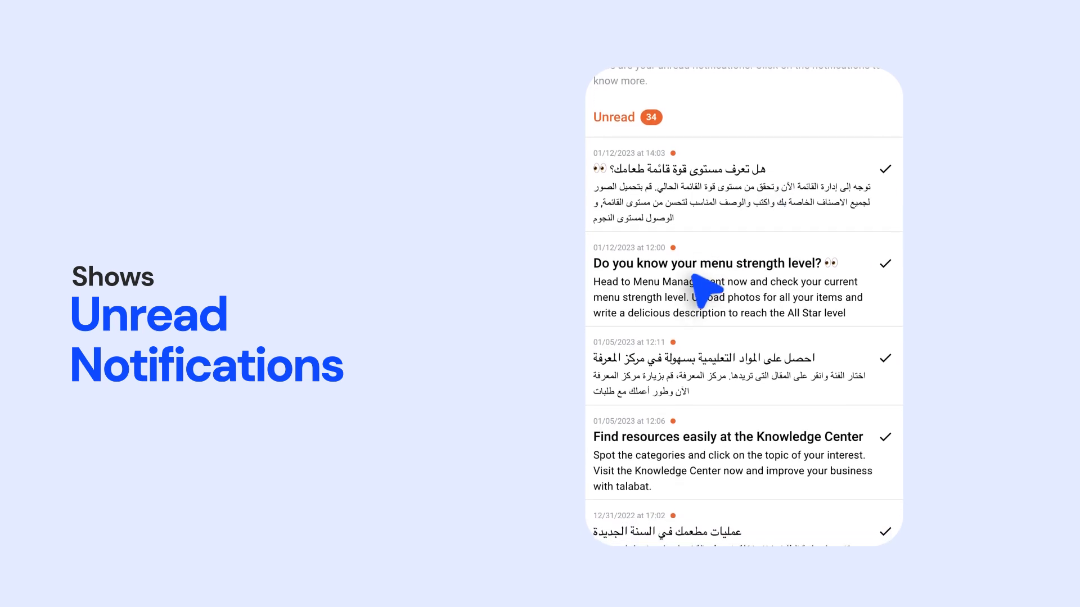